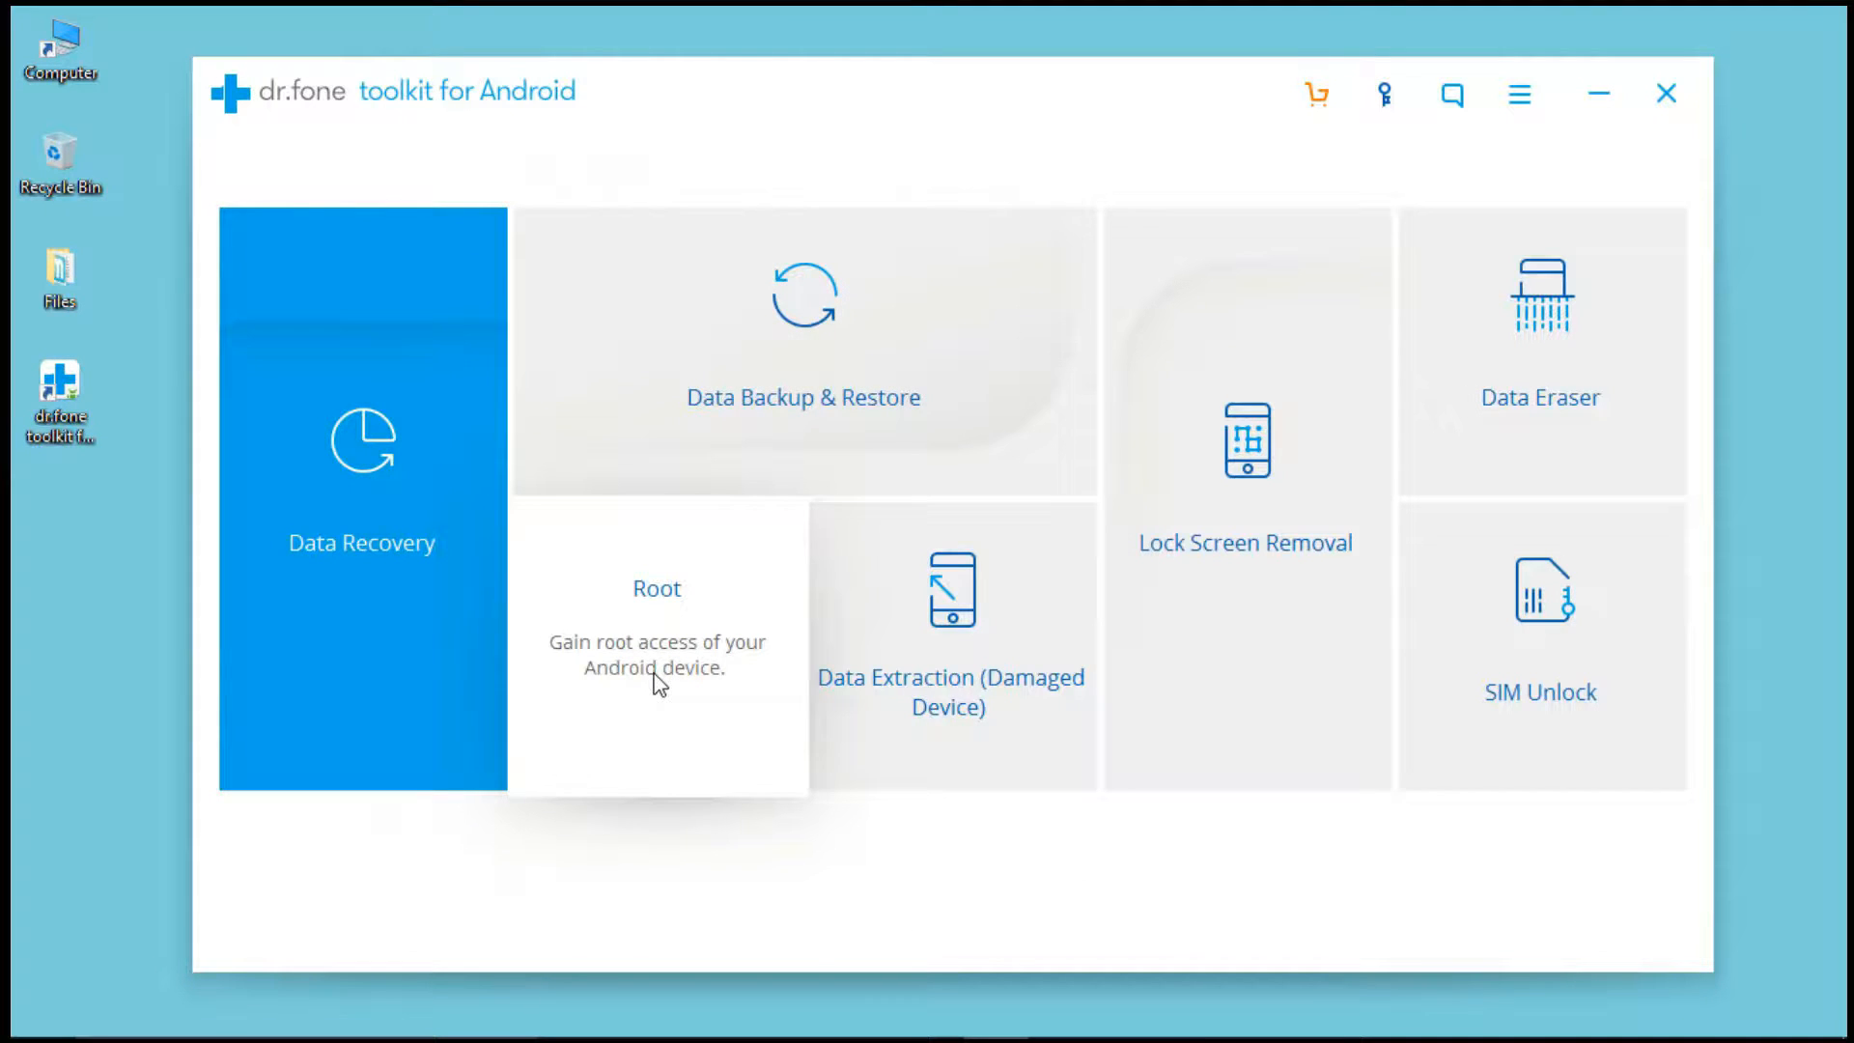
- Open the Root module and connect the Samsung GT-I9300 by USB
left_click(655, 589)
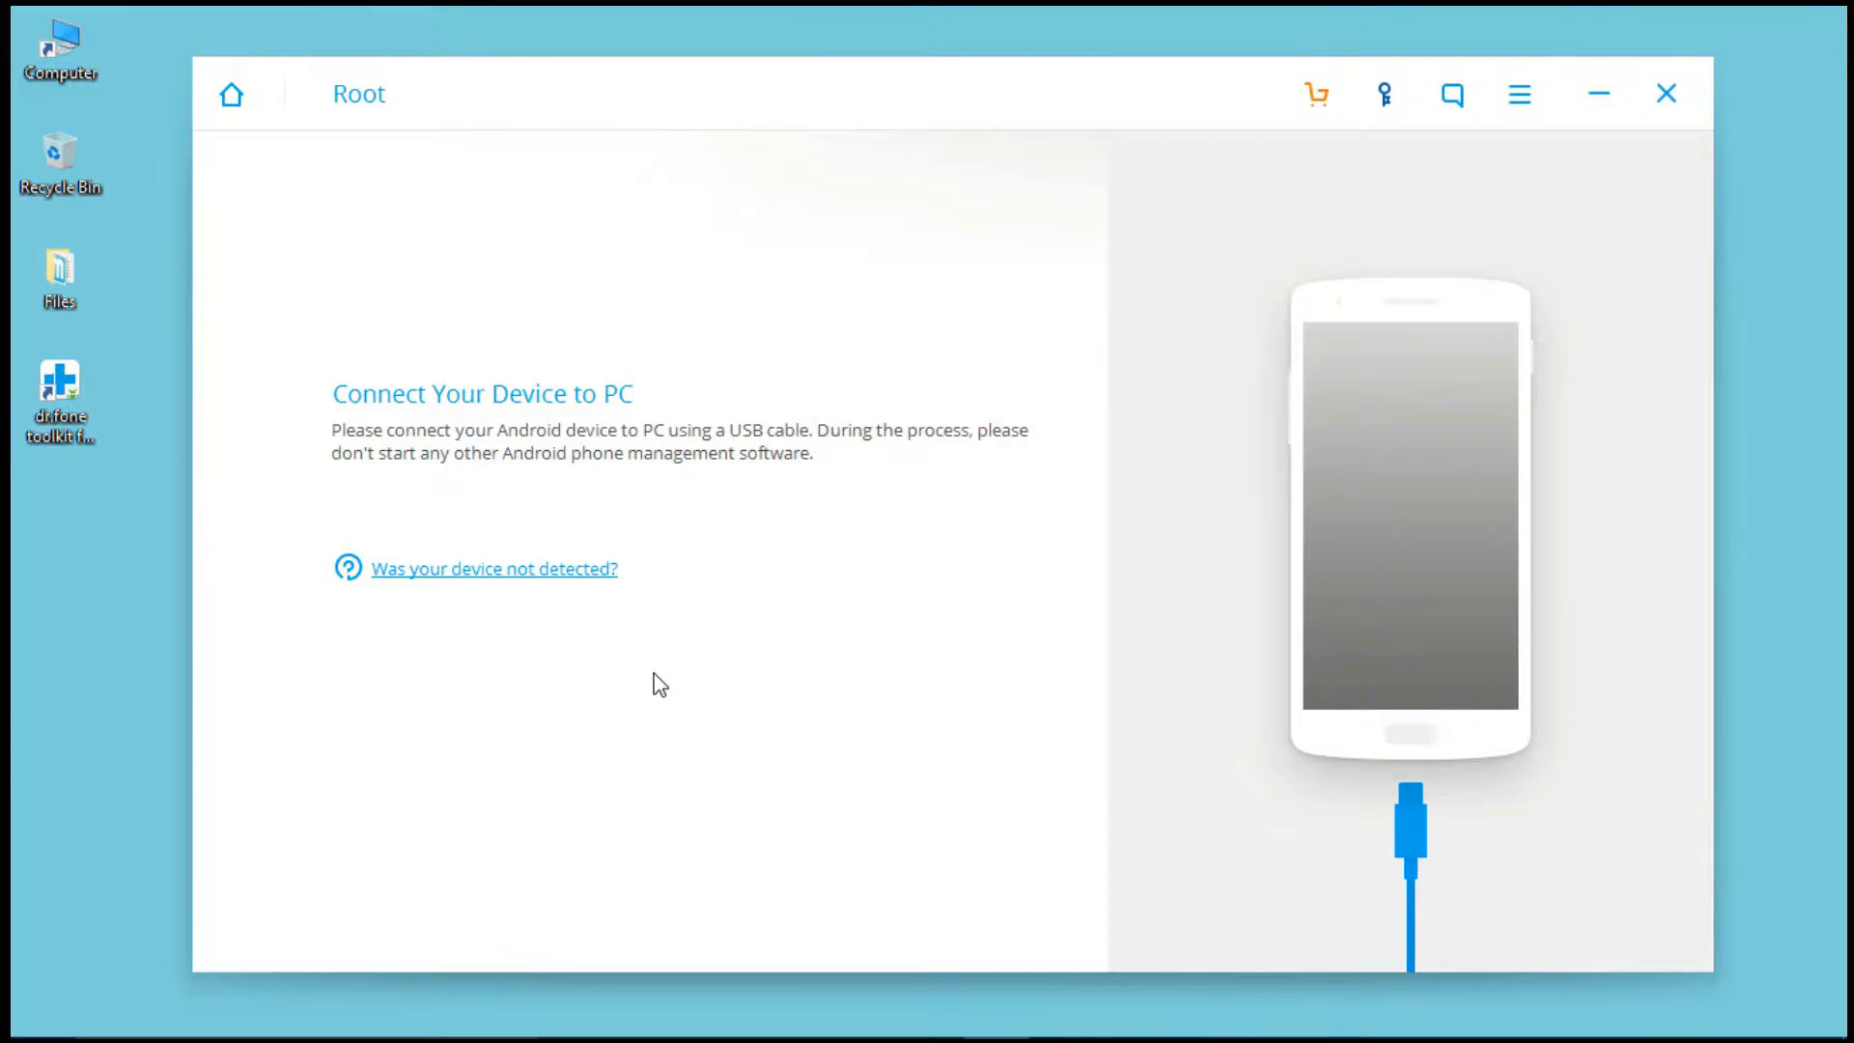
mouse_move(325, 522)
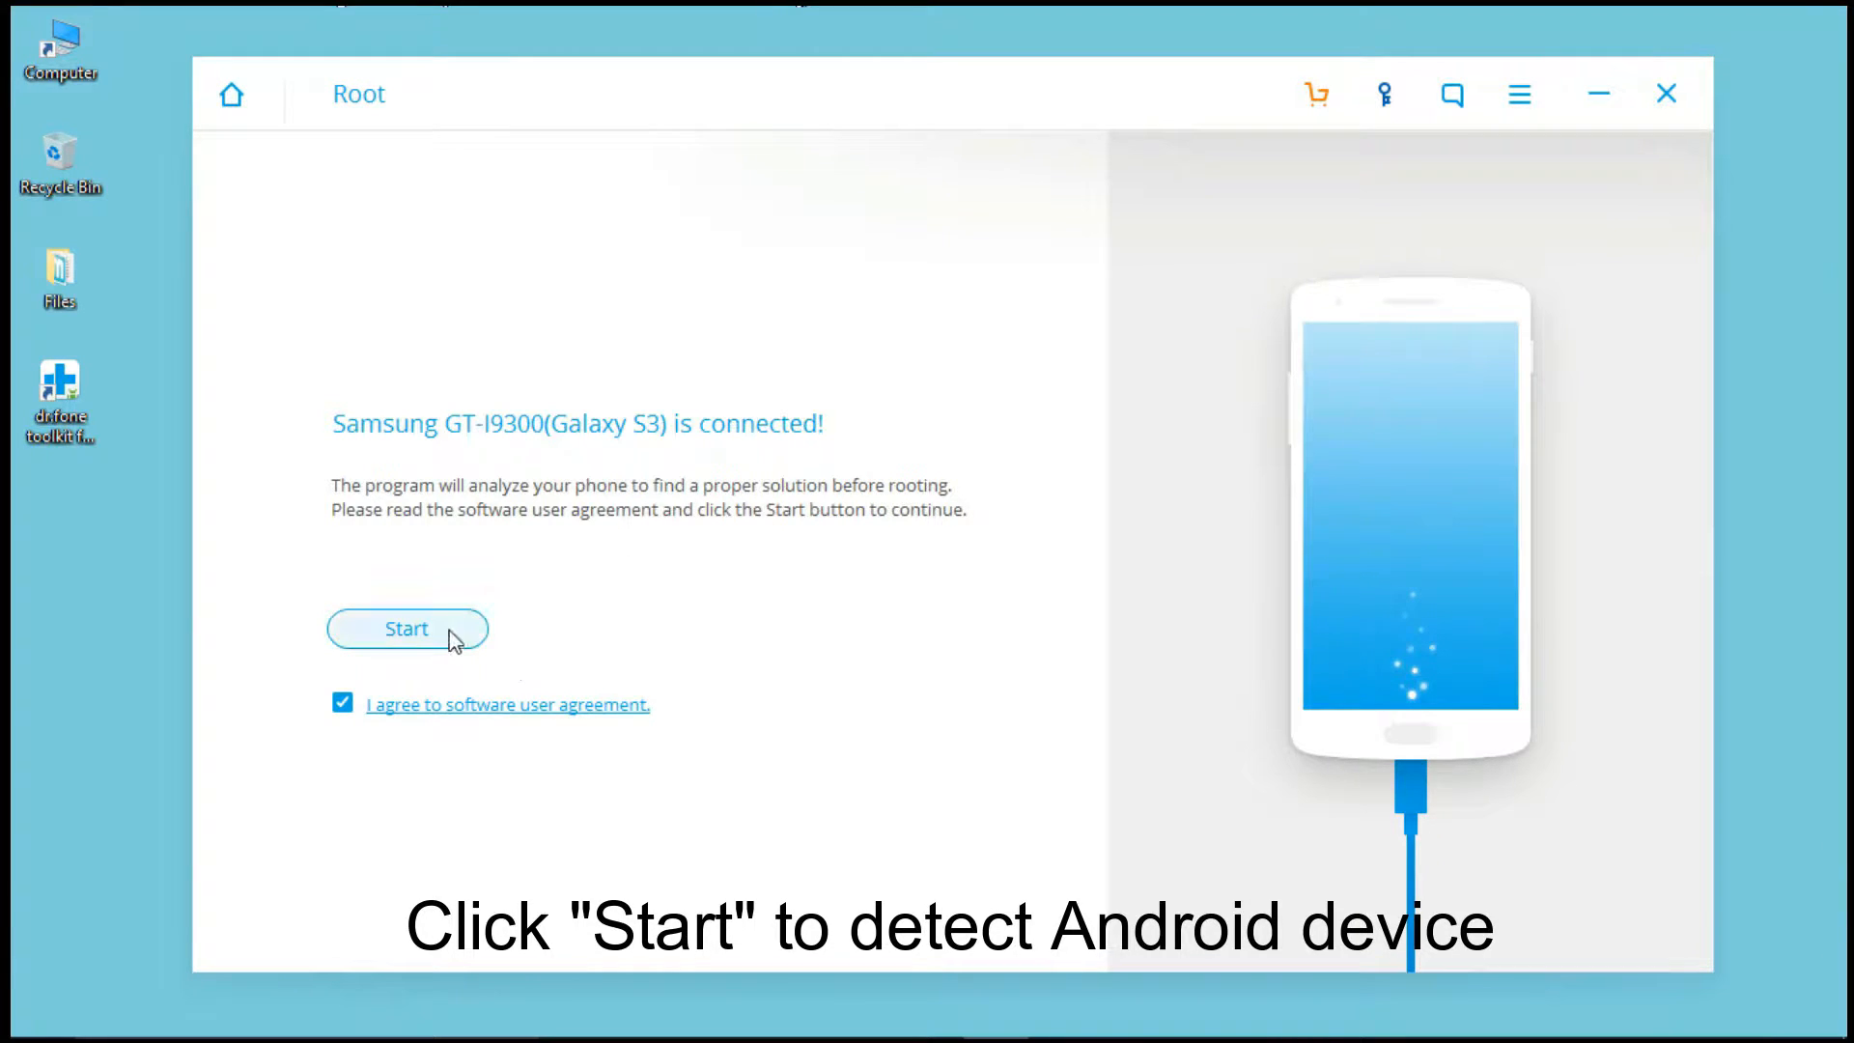
- Start analysis of the Galaxy S3 until a proper rooting solution is found
left_click(407, 628)
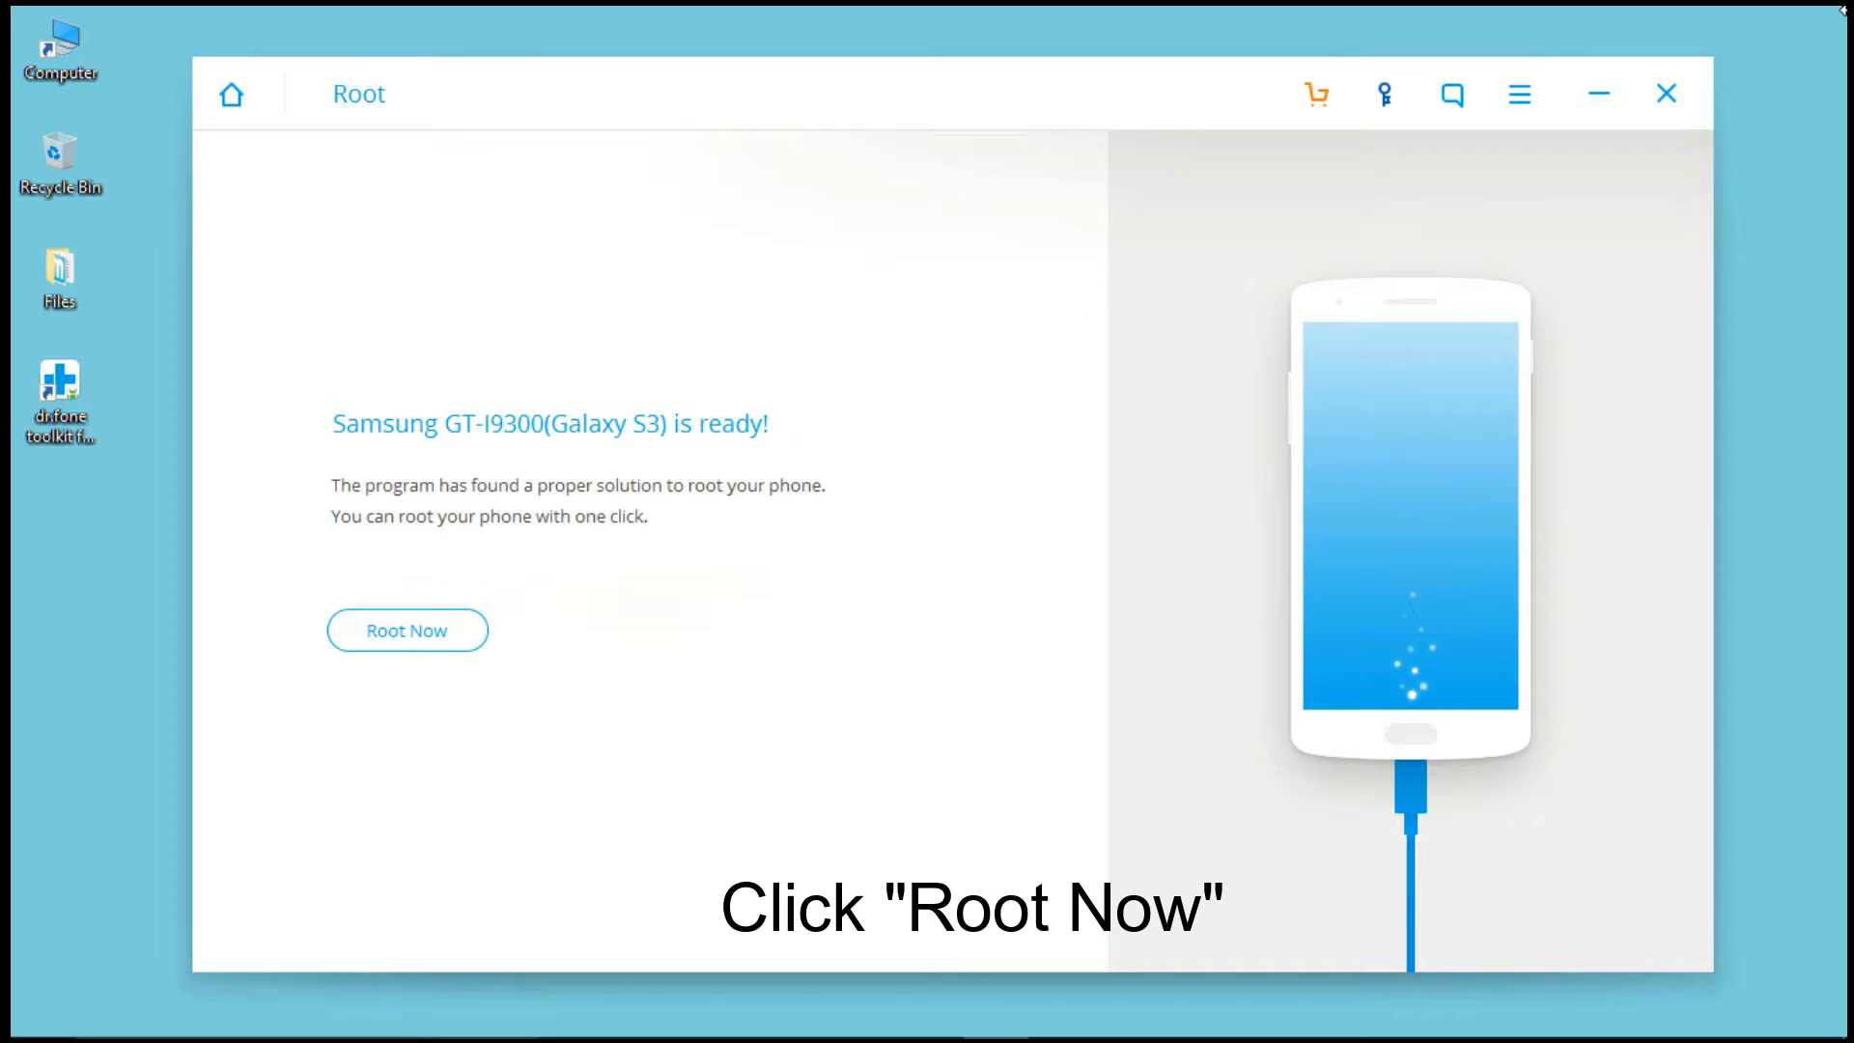
- Begin one-click rooting of the Galaxy S3 and let progress run
left_click(405, 628)
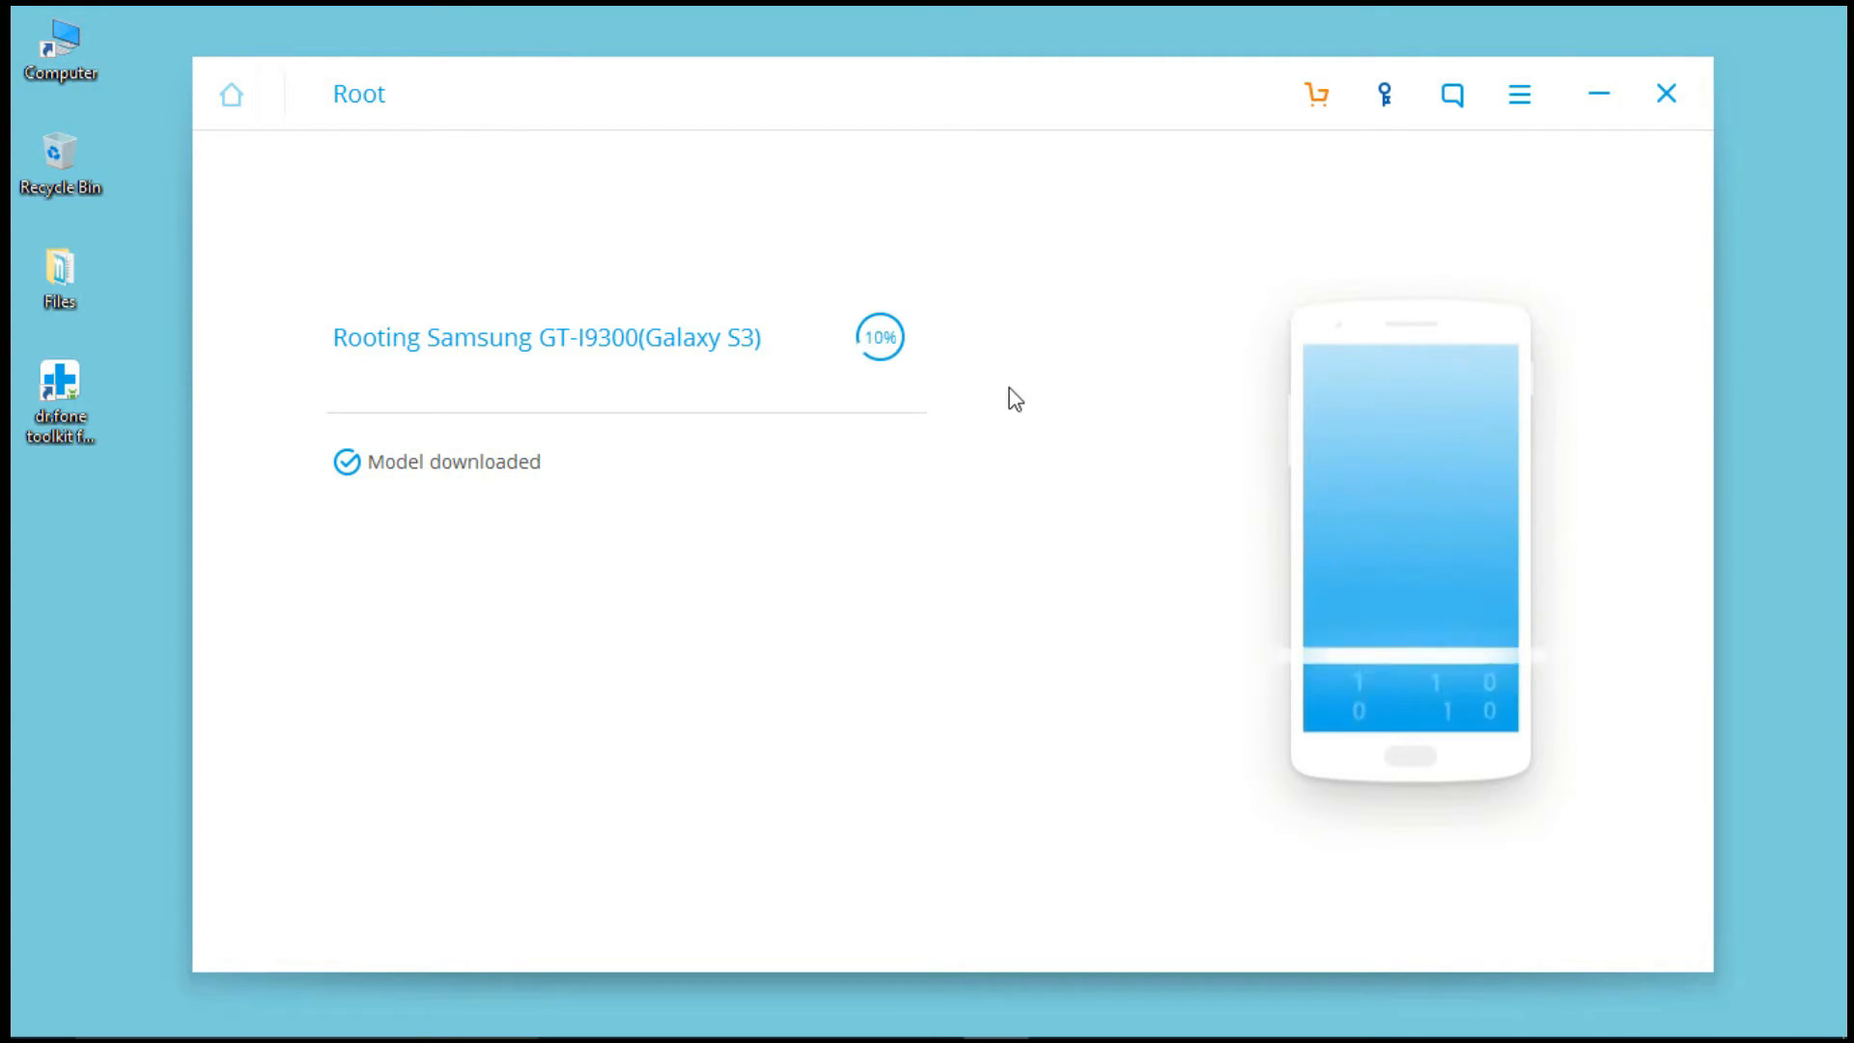
mouse_move(1117, 391)
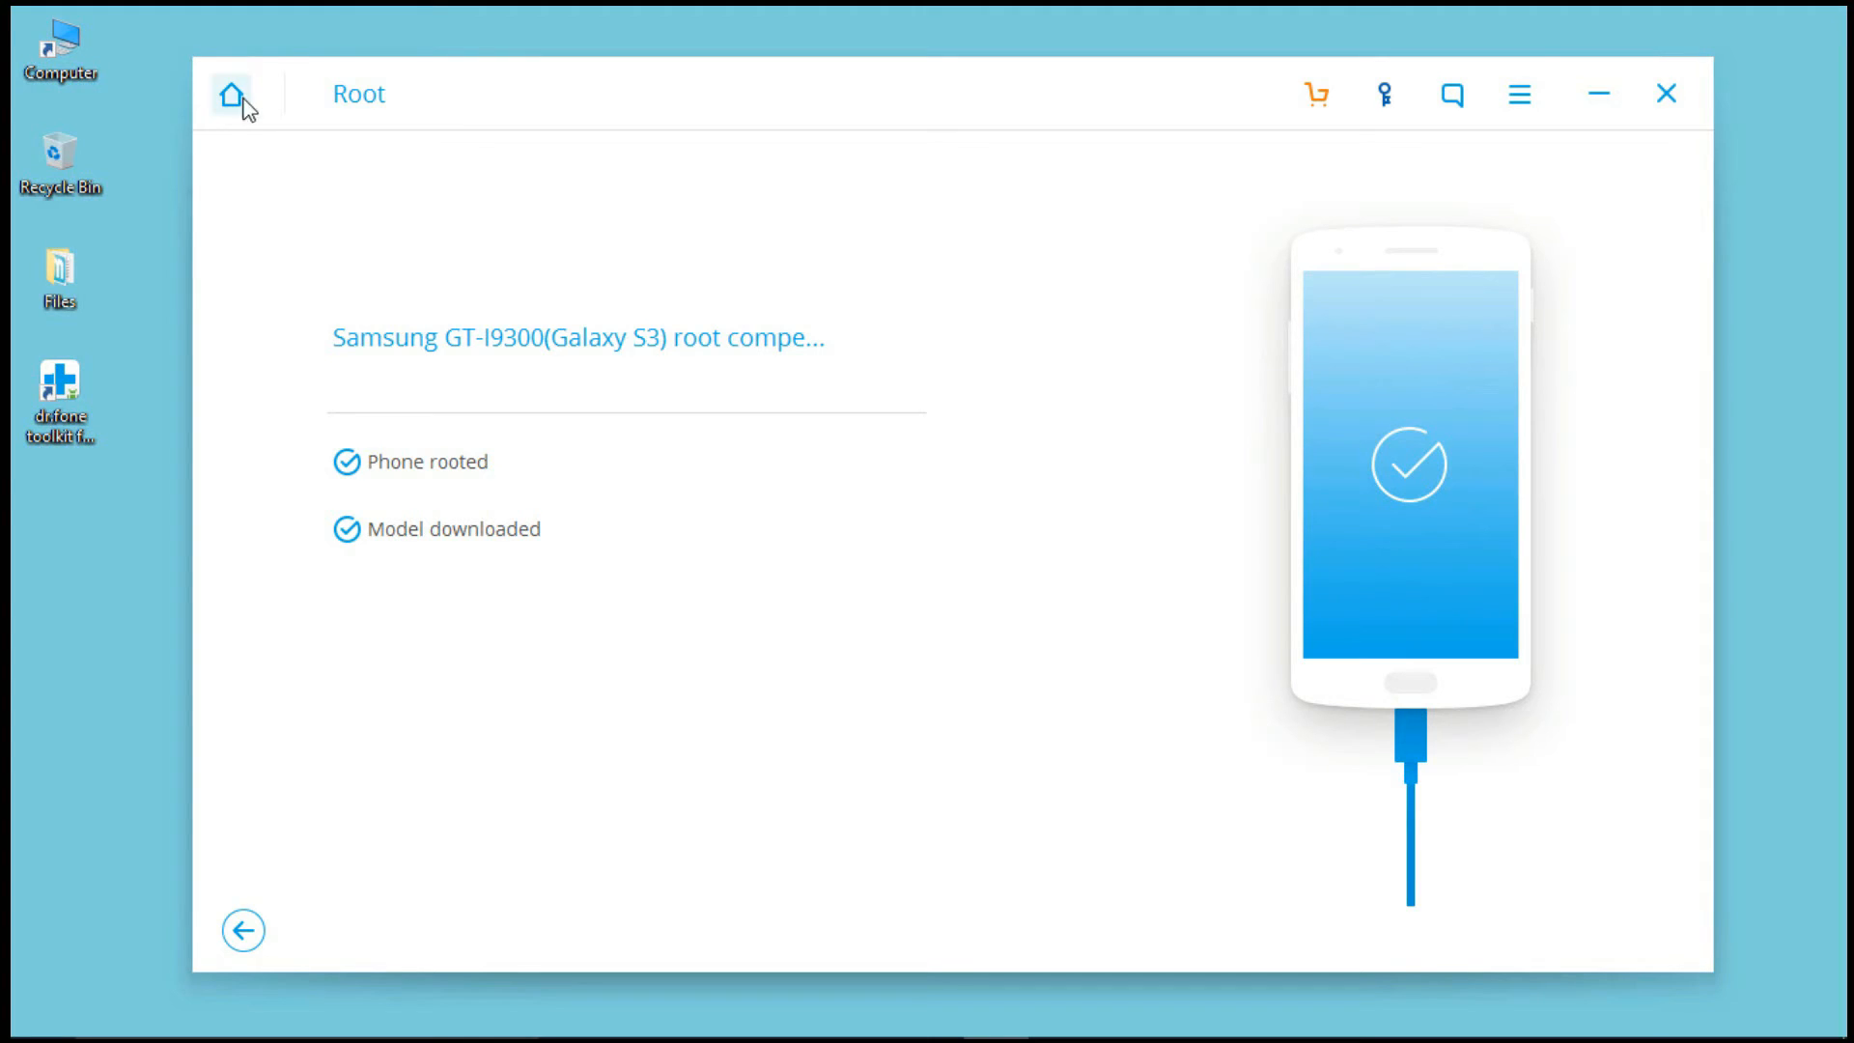
- Go back to the main module screen via the top-left Home icon
left_click(230, 94)
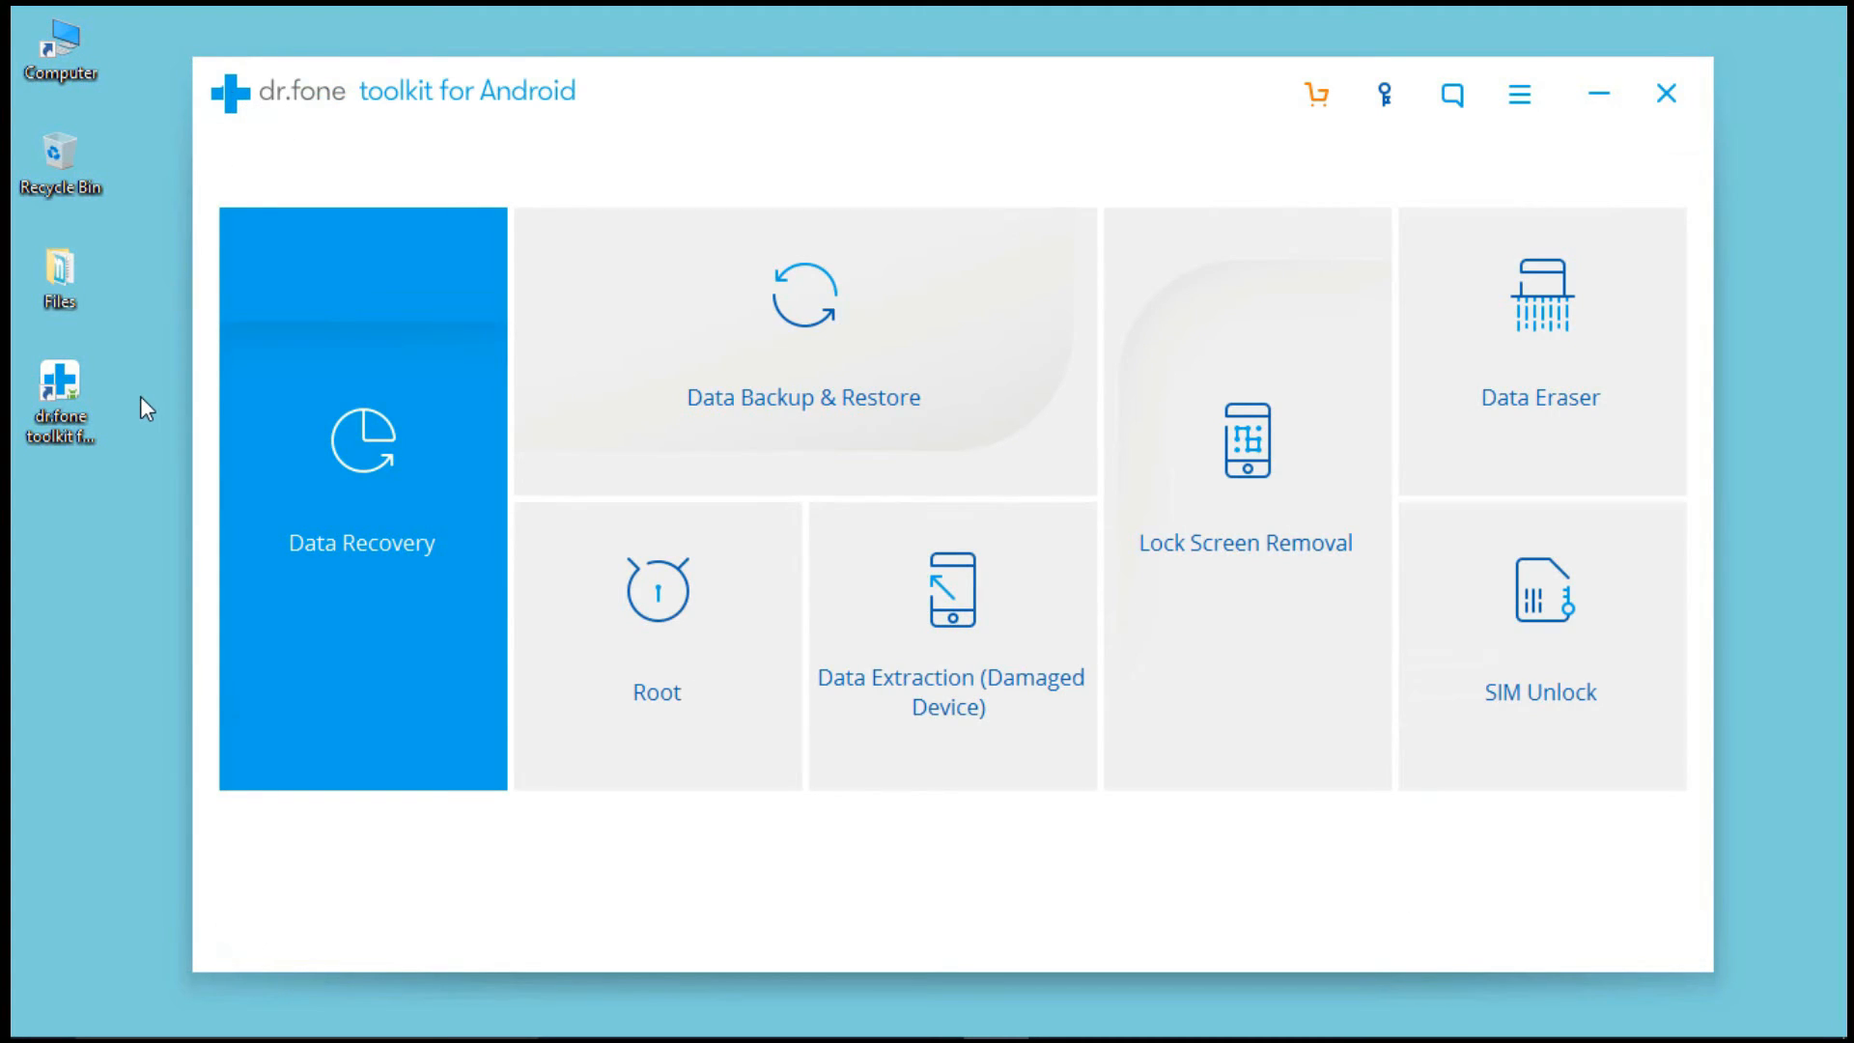
mouse_move(938, 873)
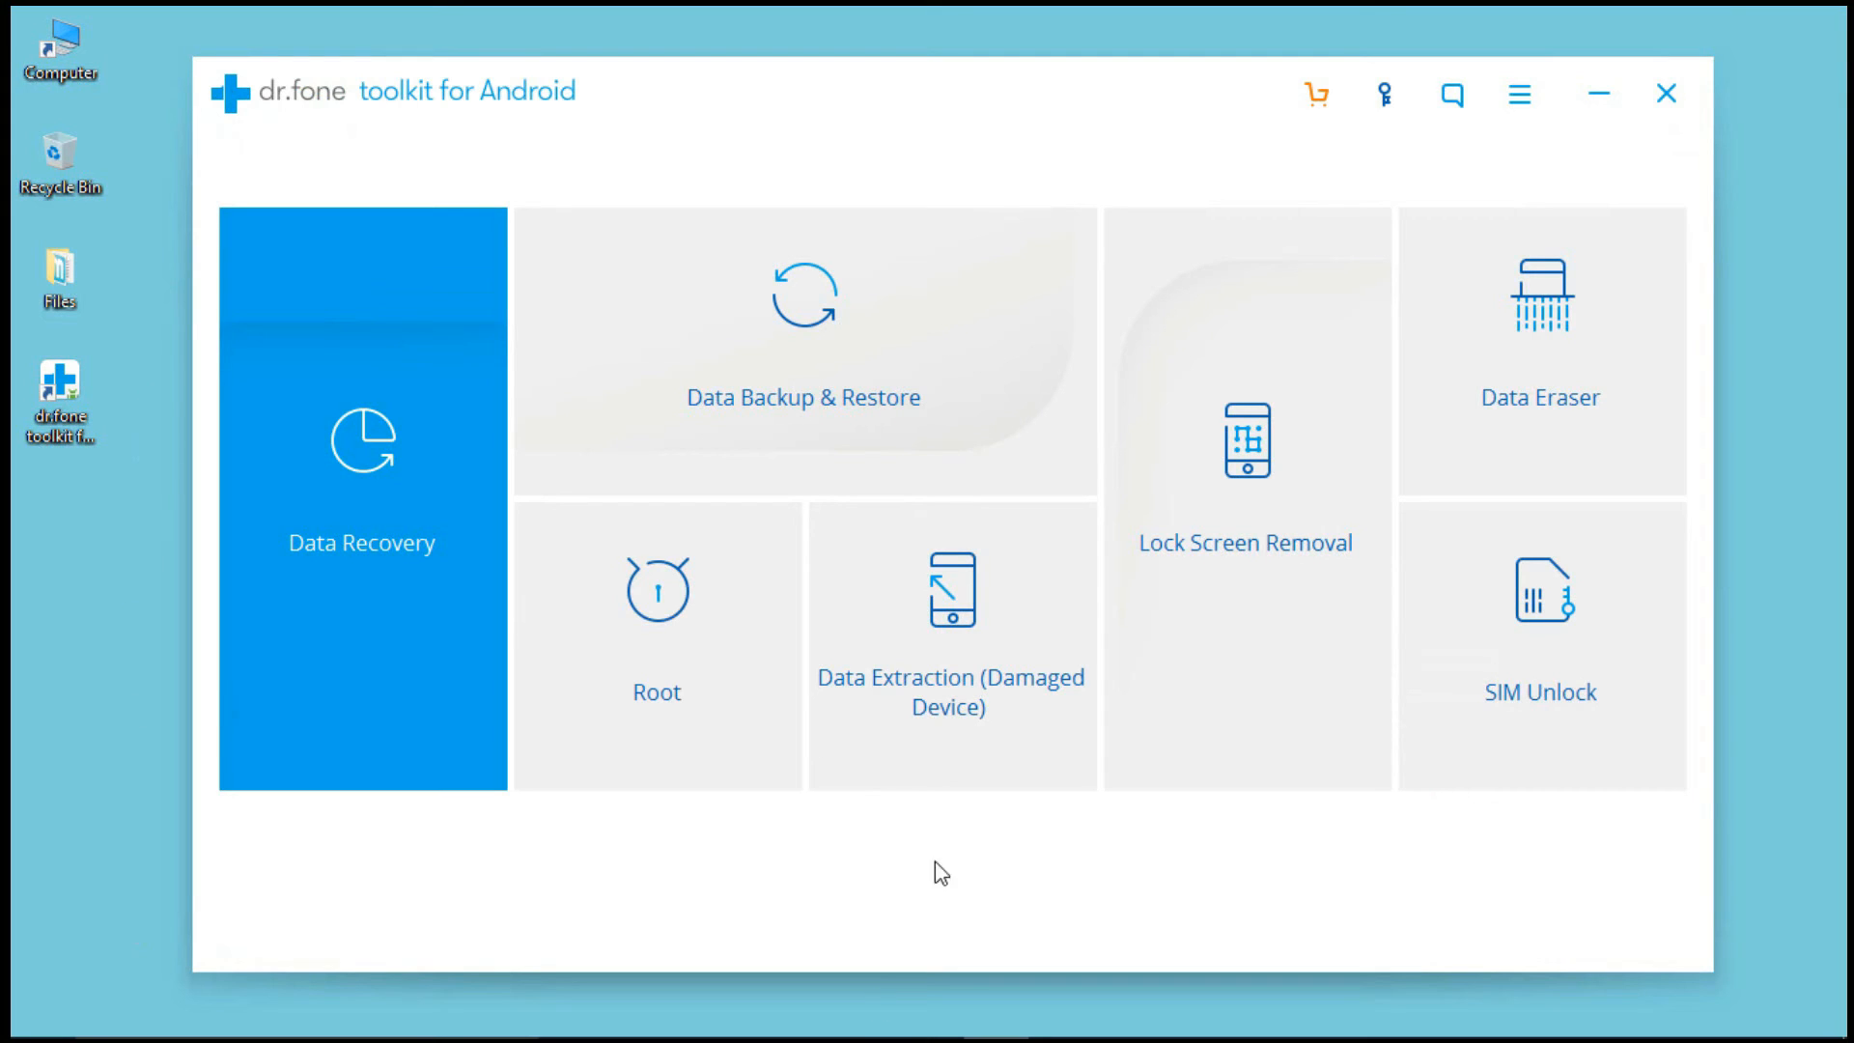
mouse_move(1235, 1015)
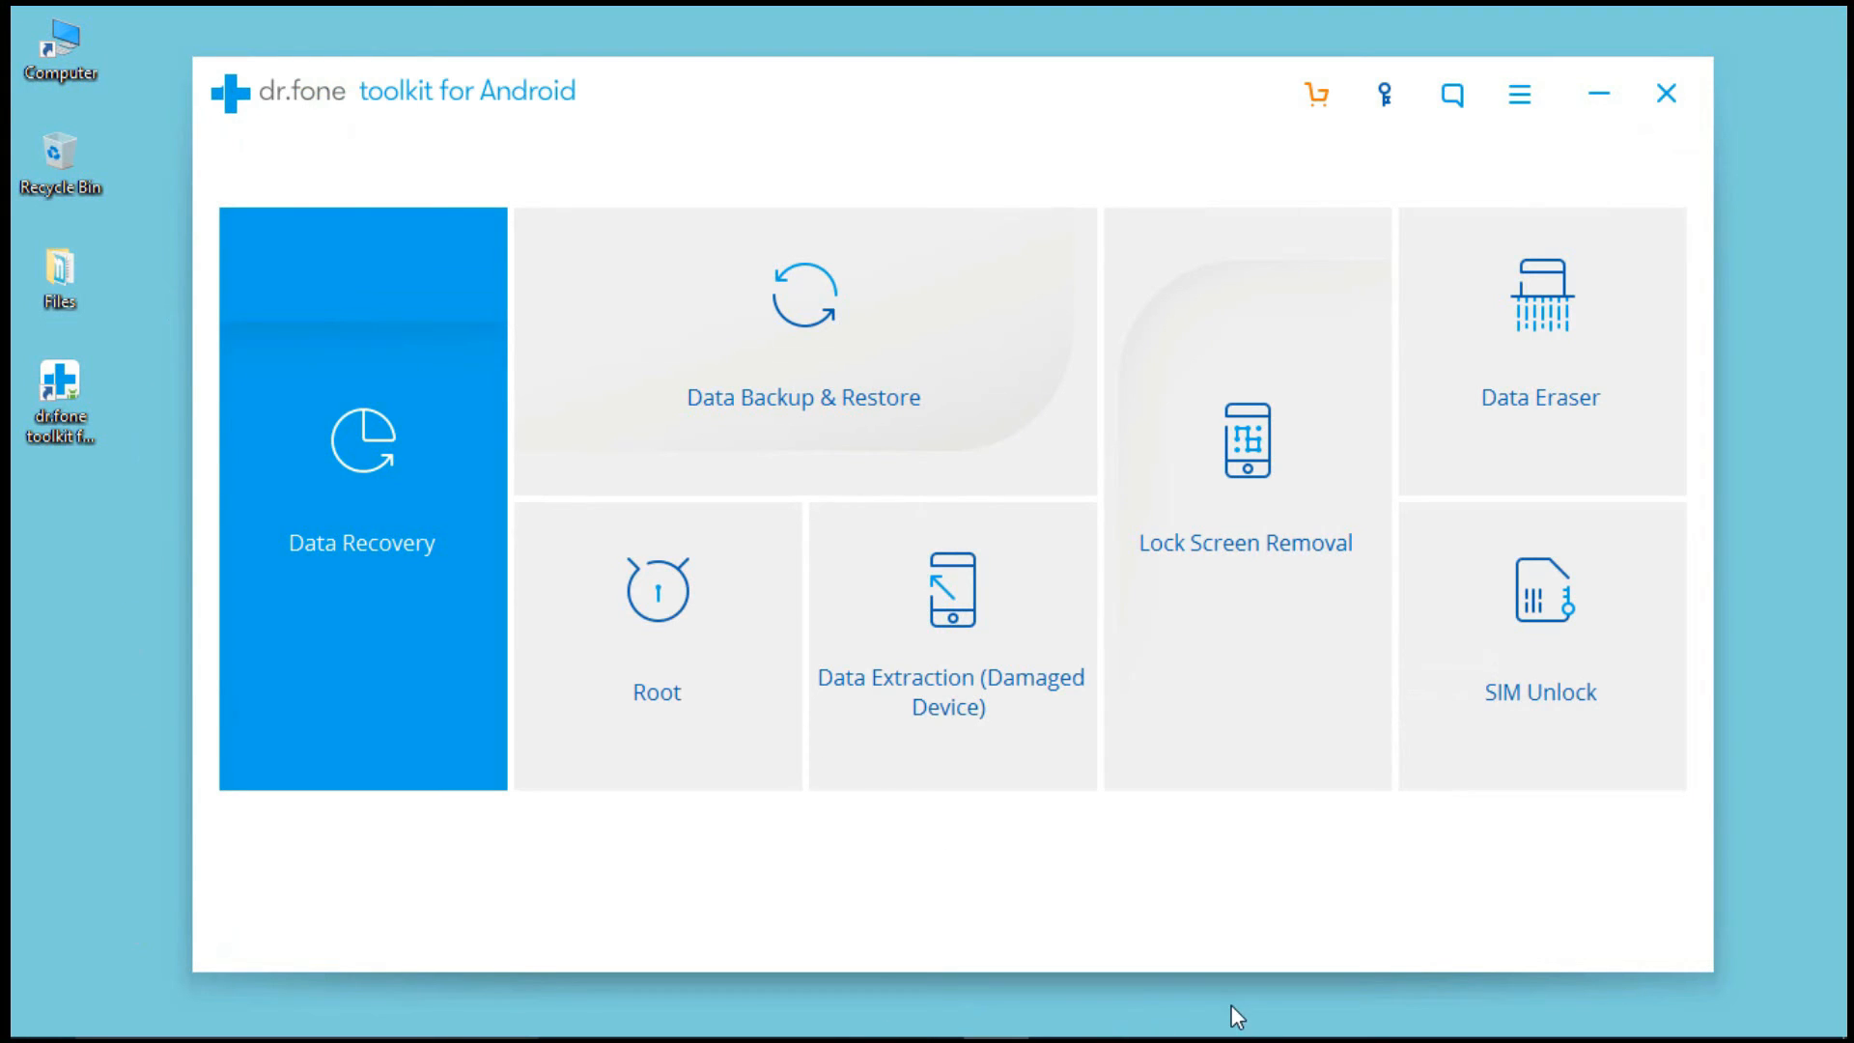